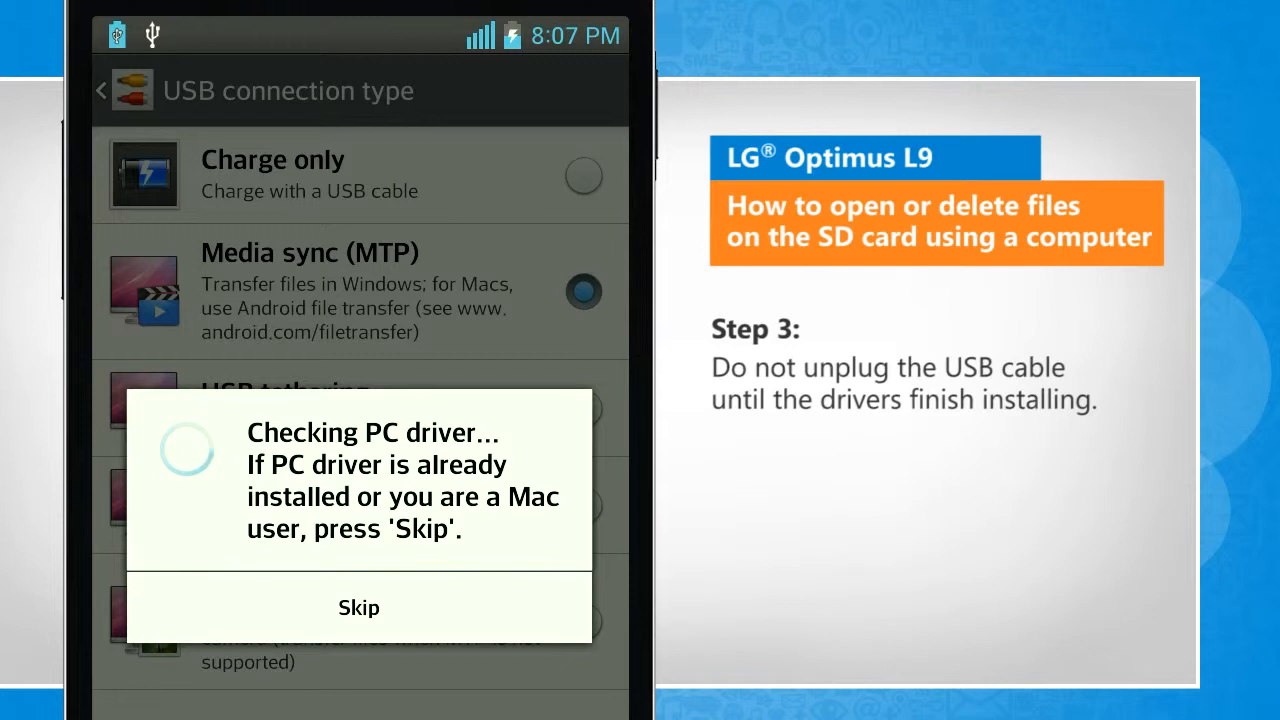
Step: Skip the phone's driver check and choose 'Open device to view files' for the LG-P765
{"action": "left_click", "coordinate": [358, 608]}
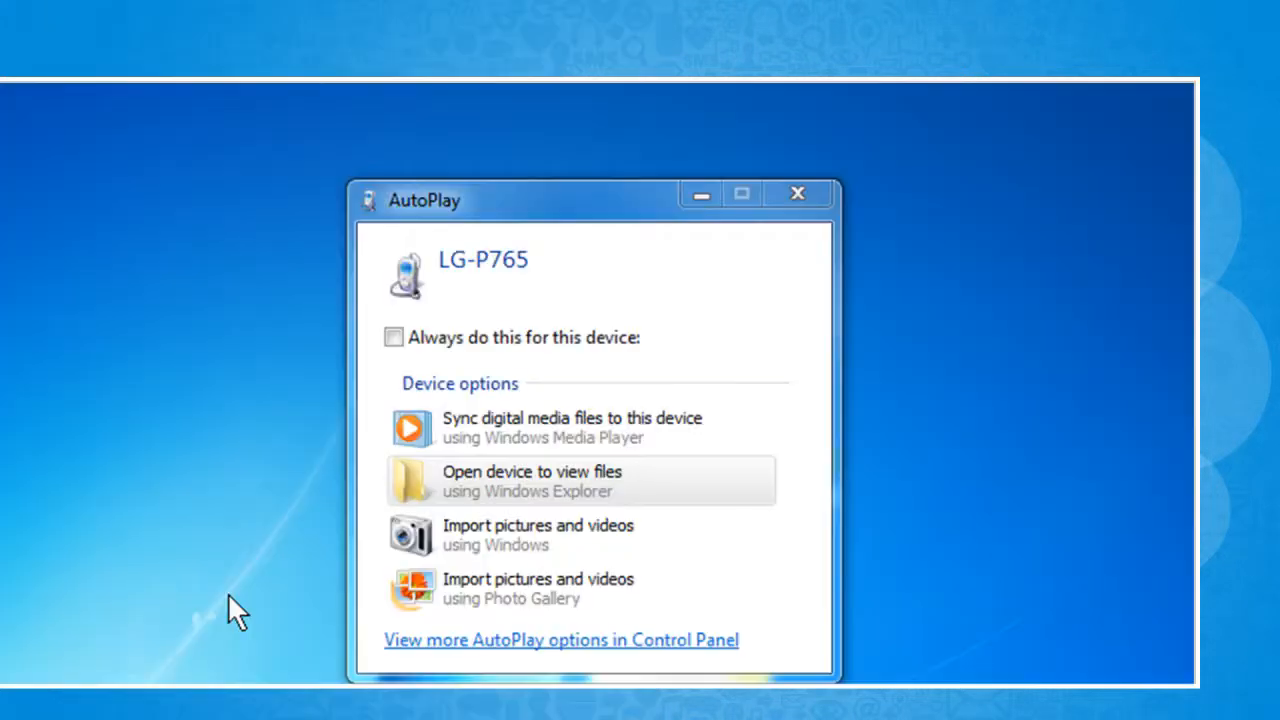
{"action": "mouse_move", "coordinate": [500, 490]}
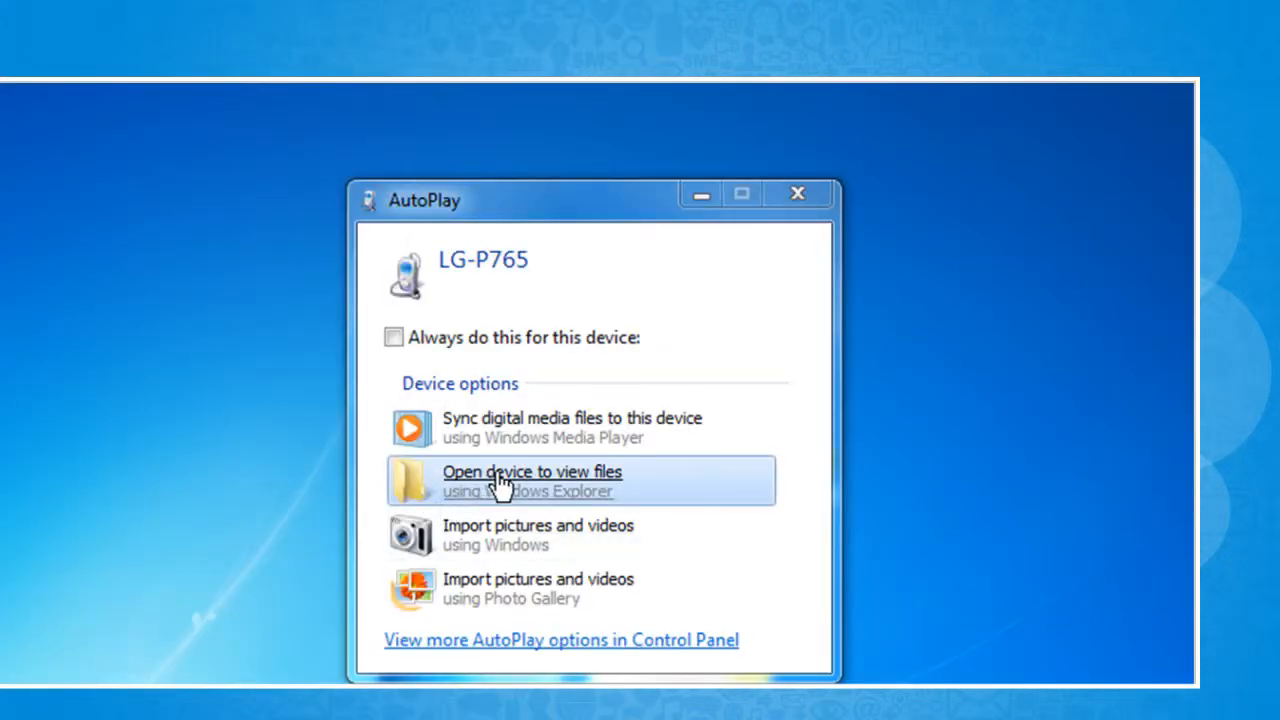
{"action": "left_click", "coordinate": [532, 472]}
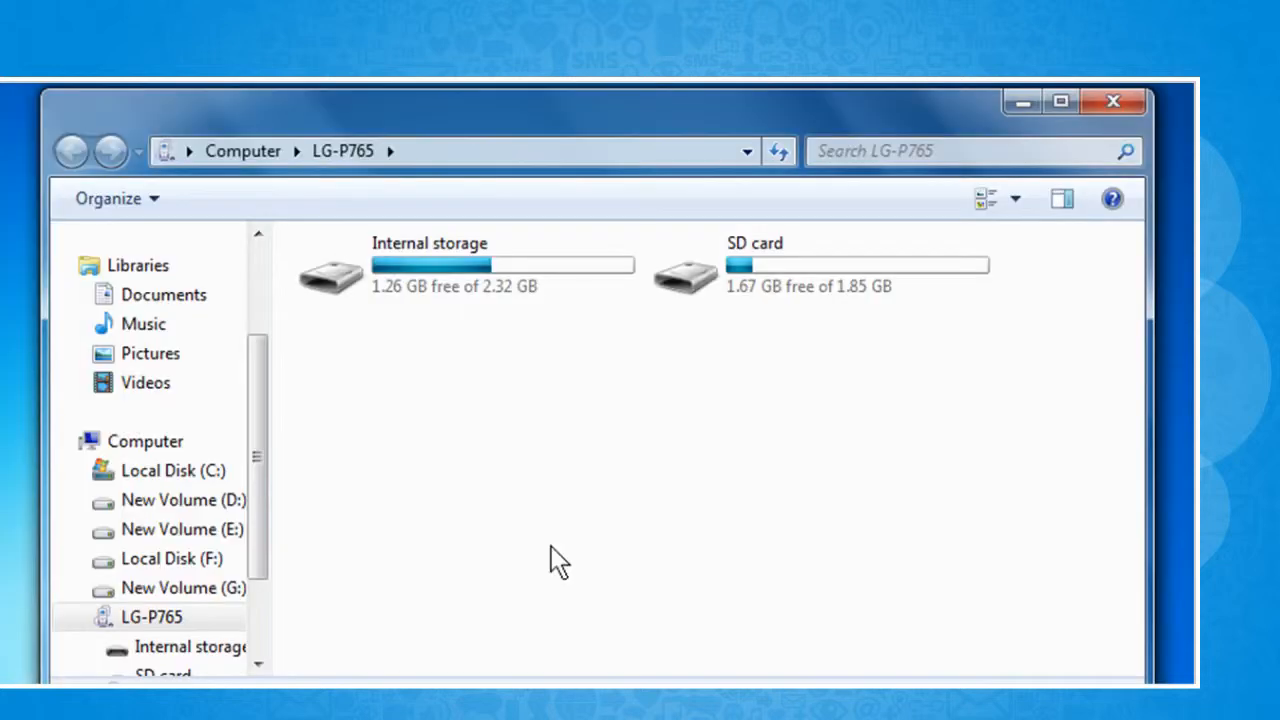
{"action": "mouse_move", "coordinate": [784, 338]}
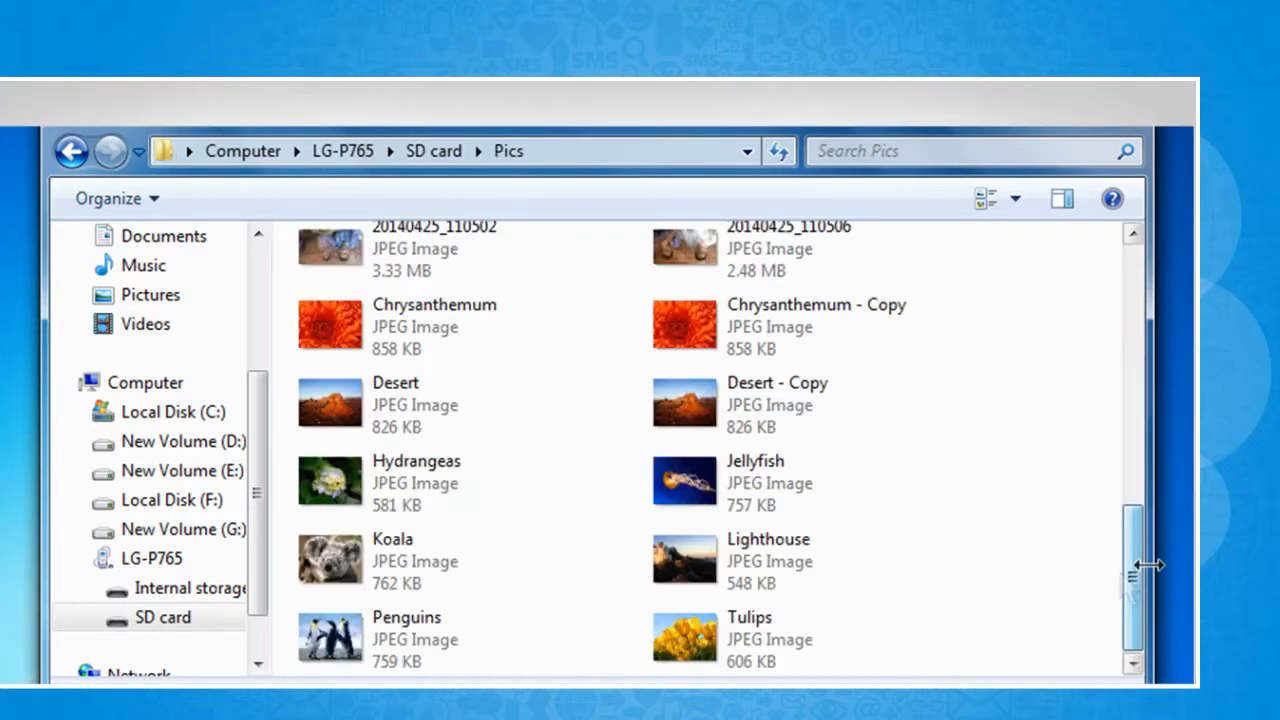
{"action": "mouse_move", "coordinate": [1036, 590]}
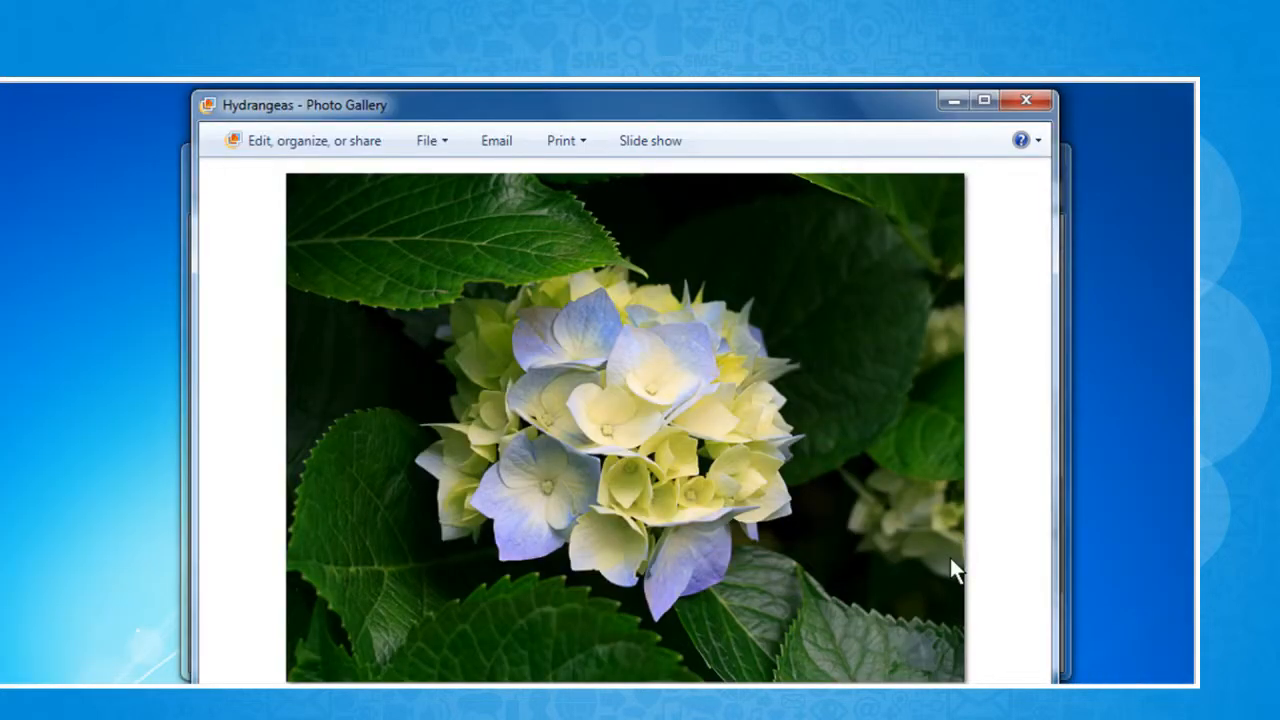
{"action": "mouse_move", "coordinate": [1032, 292]}
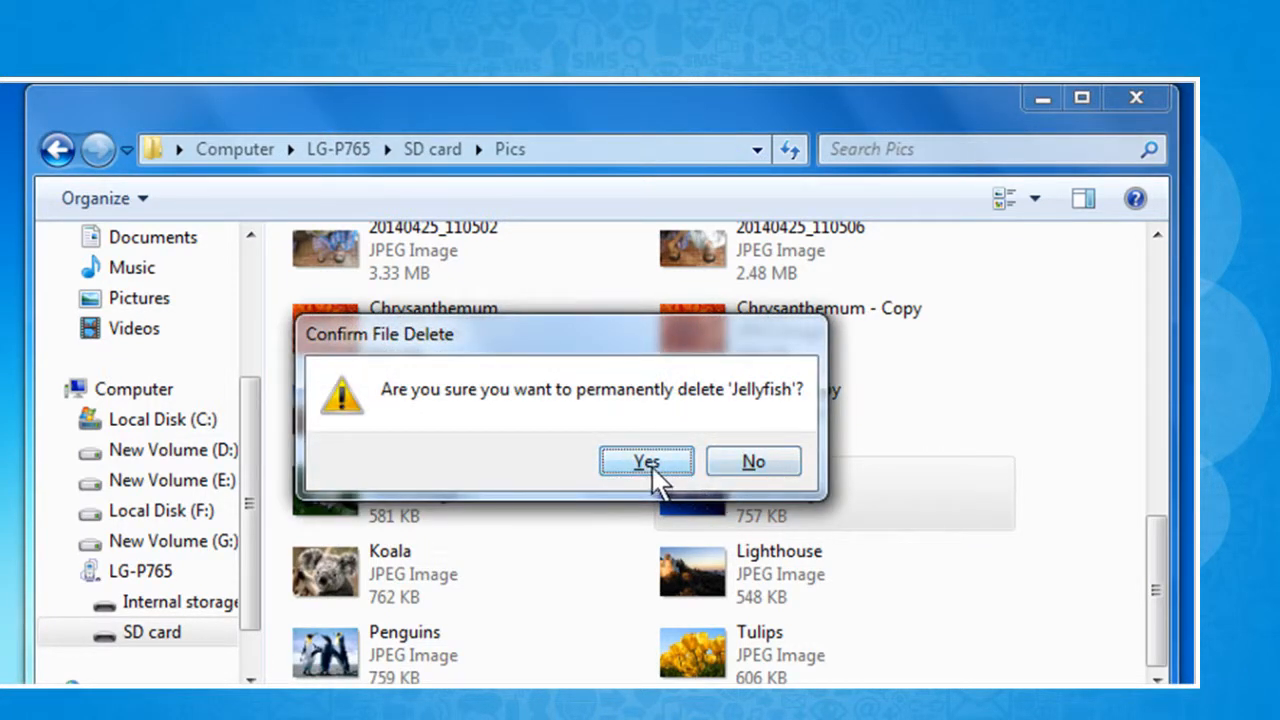
Step: Confirm permanent deletion of the Jellyfish image from the SD card's Pics folder
{"action": "left_click", "coordinate": [646, 460]}
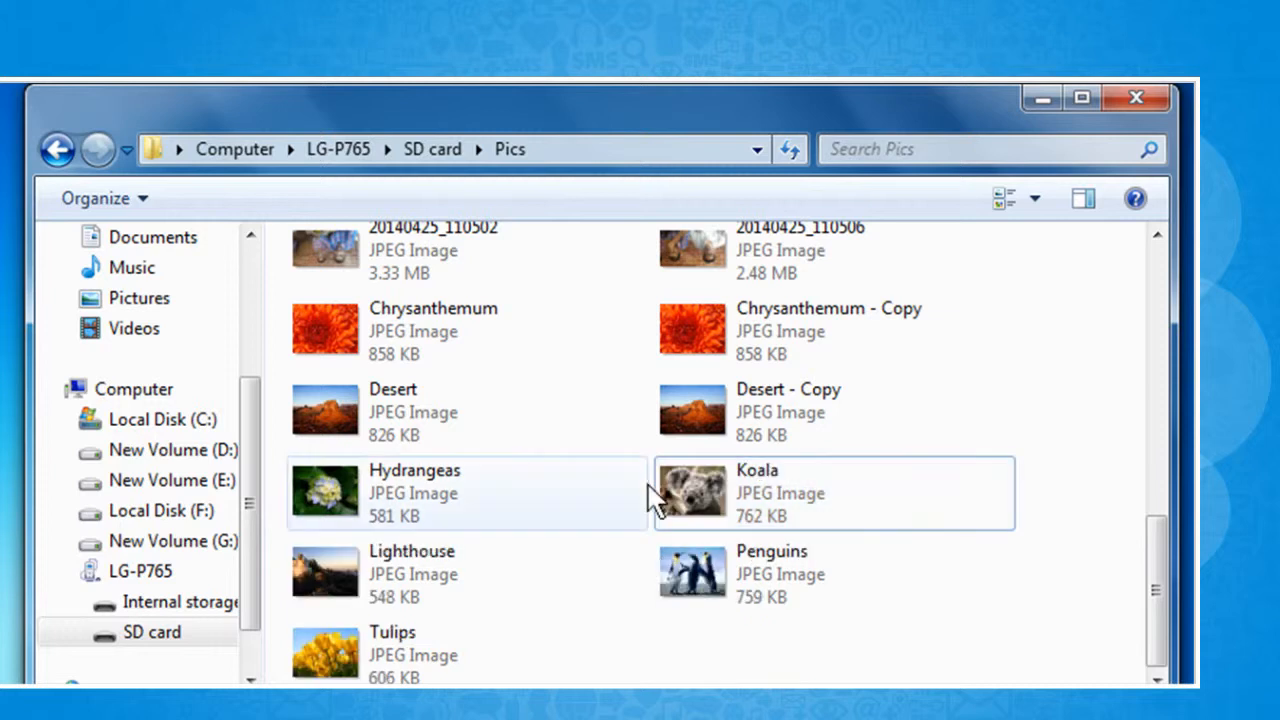
{"action": "mouse_move", "coordinate": [652, 498]}
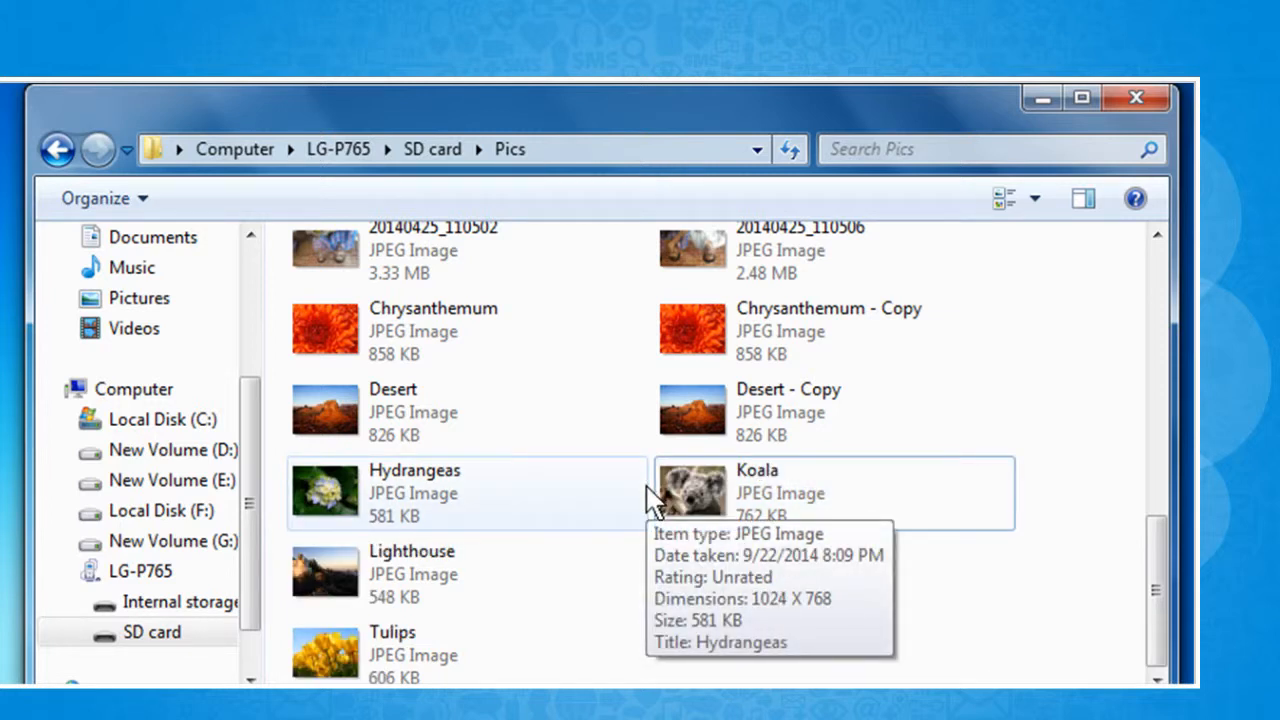